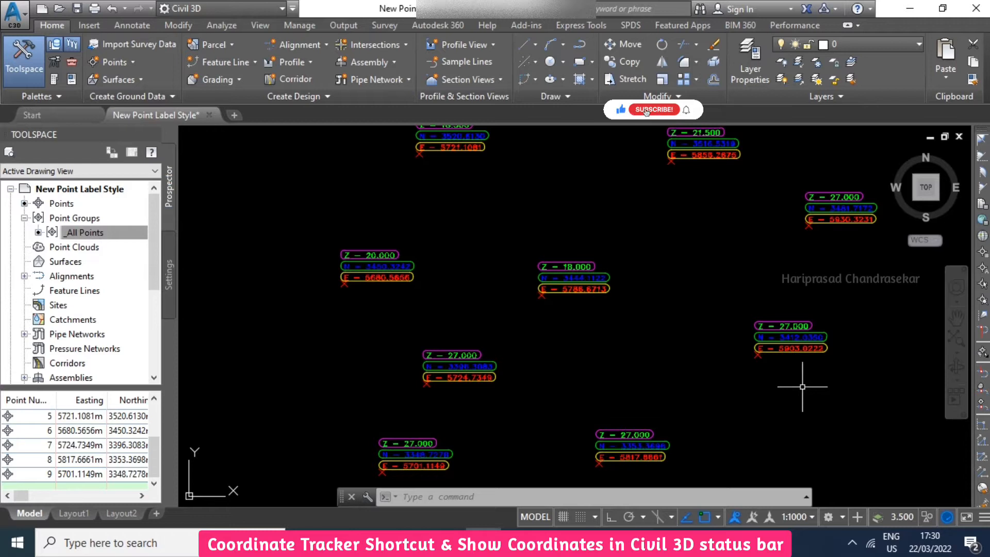
- Enable Coordinates in the status bar customization menu to show cursor X, Y, Z
click(653, 109)
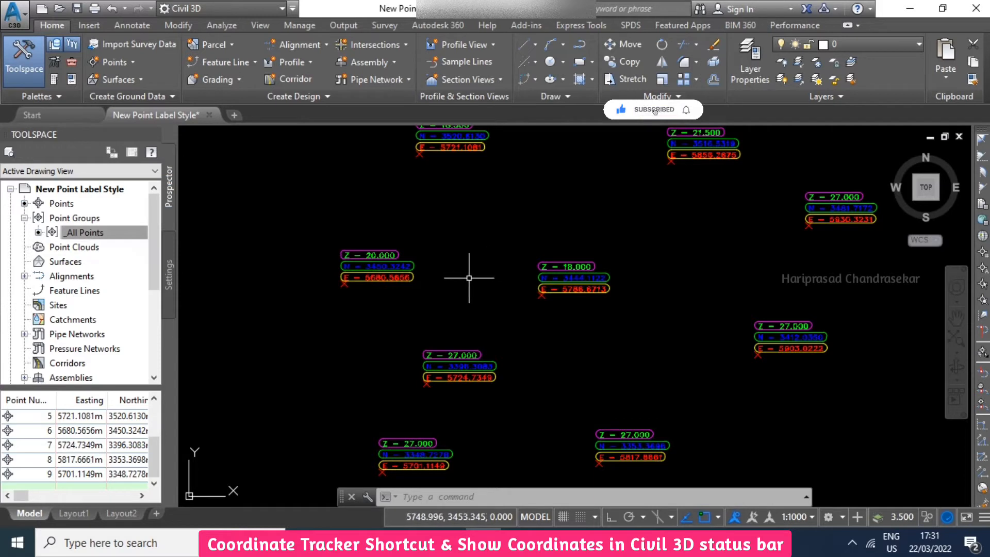
mouse_move(340, 314)
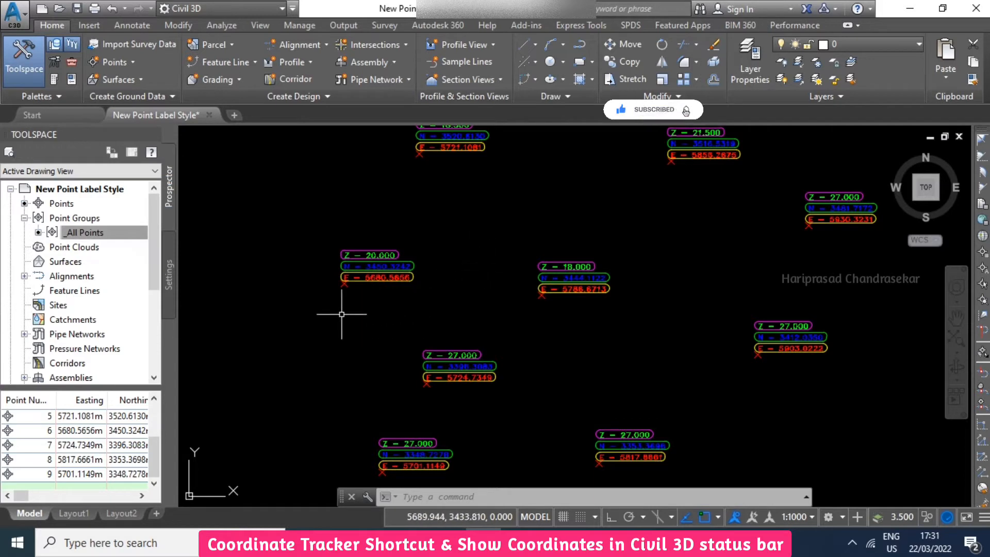
mouse_move(347, 276)
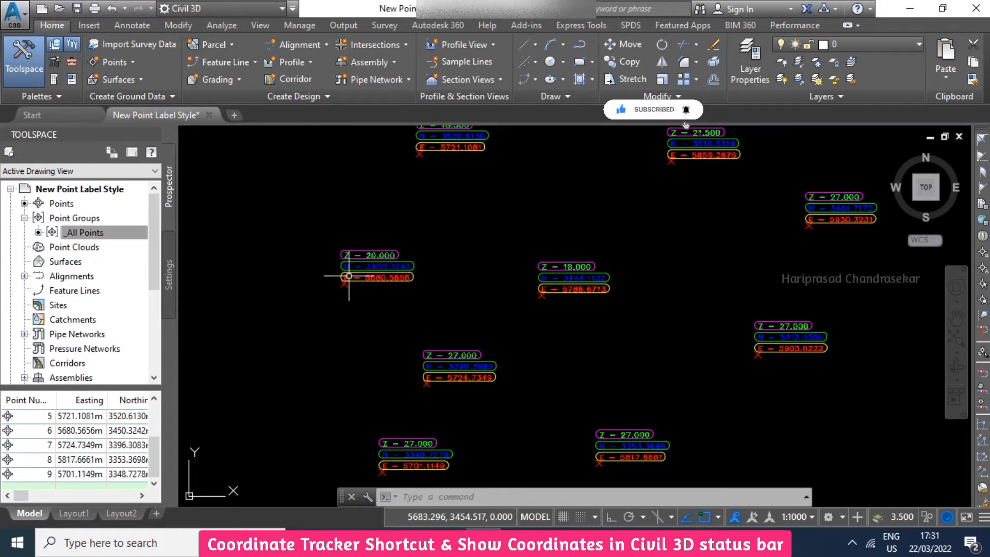
mouse_move(345, 317)
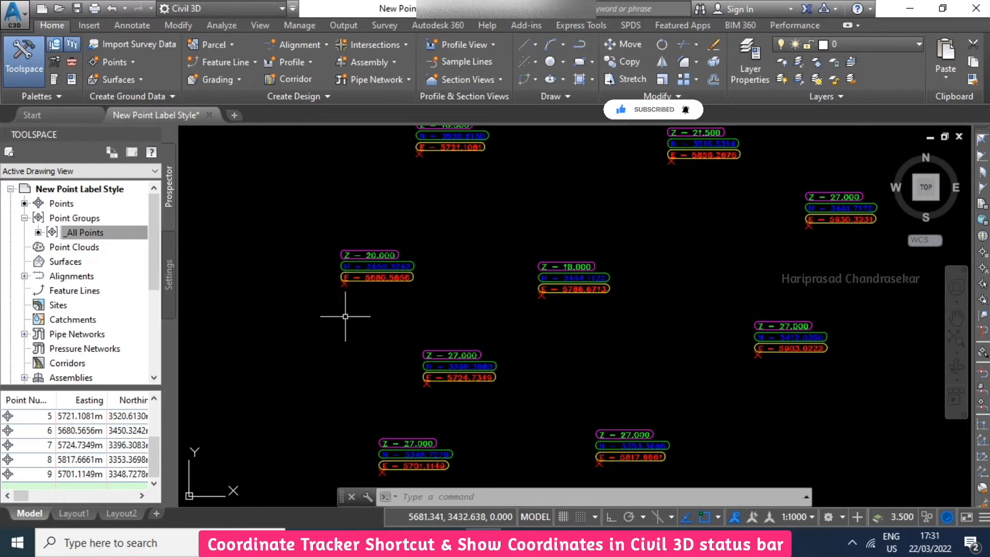
mouse_move(287, 318)
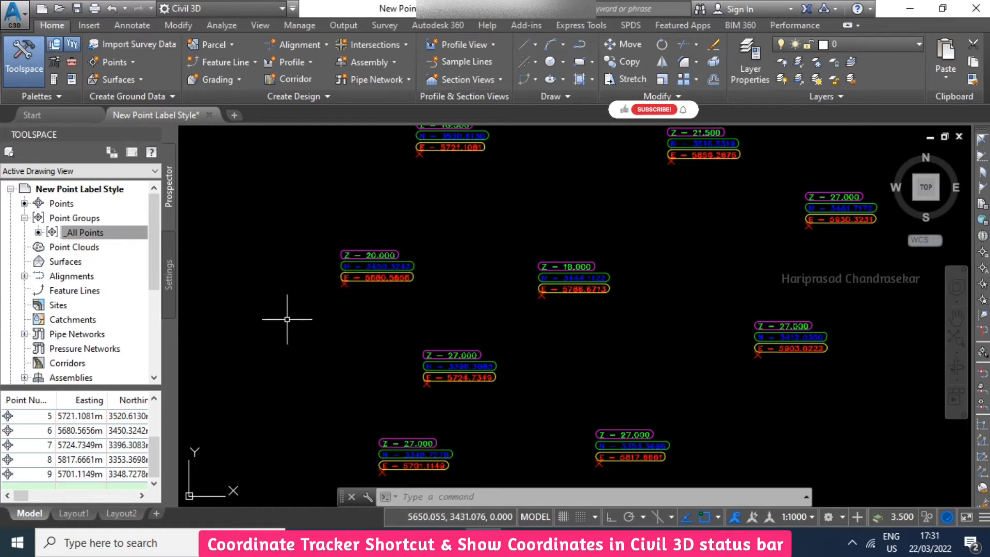
mouse_move(376, 362)
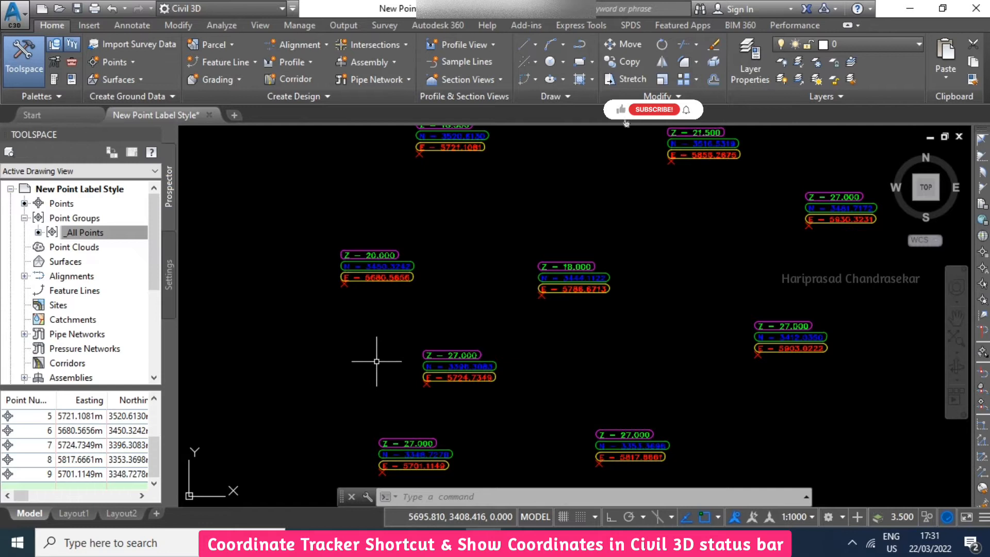
mouse_move(369, 314)
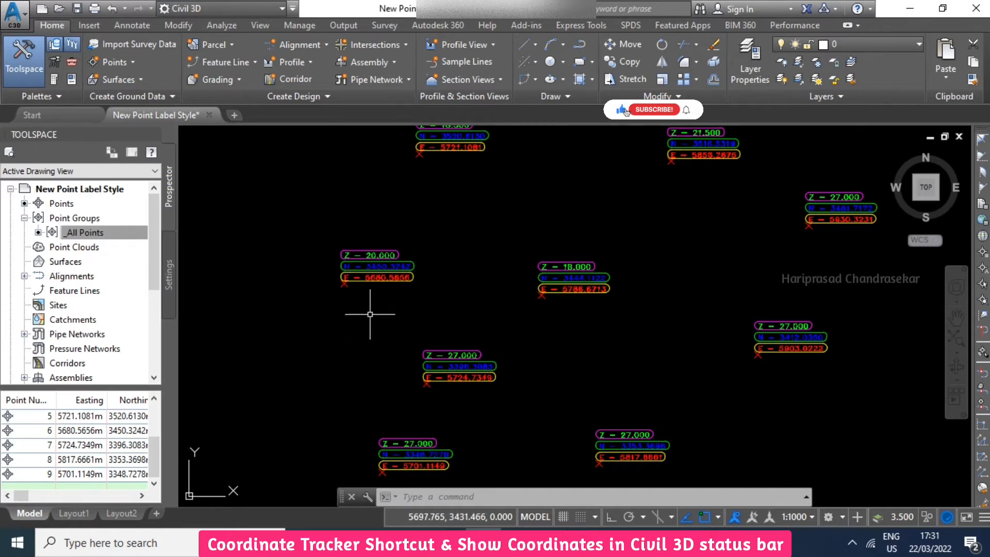
mouse_move(640, 471)
text(s)
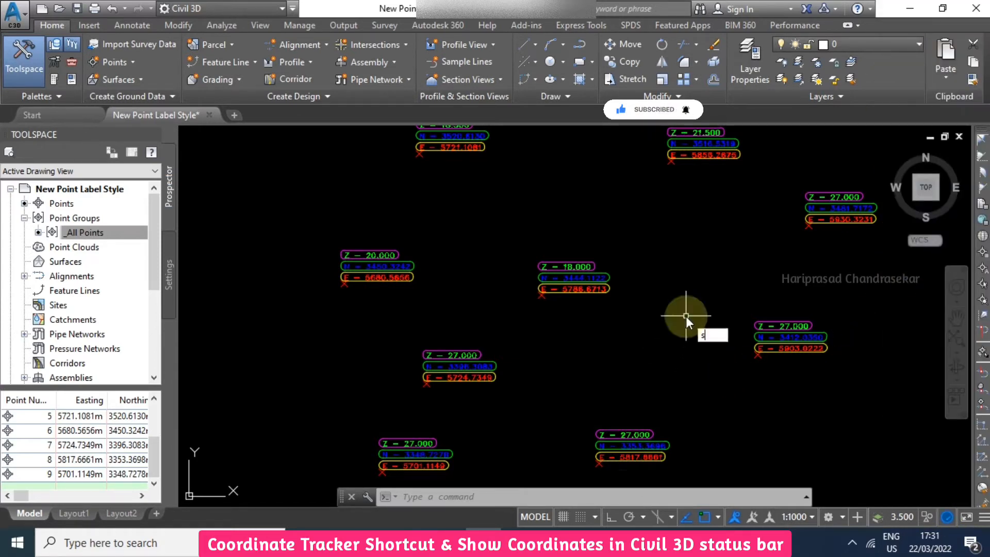
- Run SHOWCT to open the Coordinate Tracker palette with live X, Y, Z values
text(HOWCT)
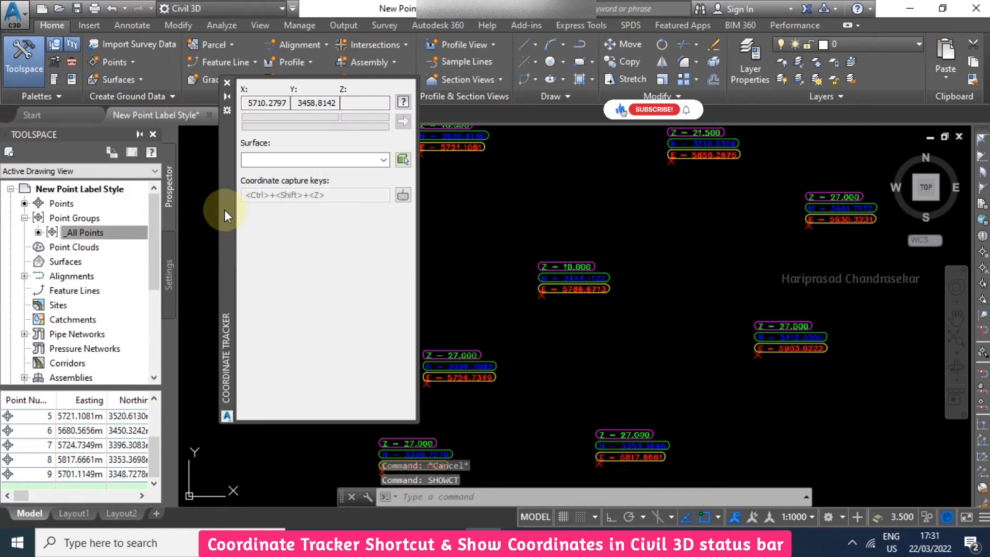
mouse_move(227, 325)
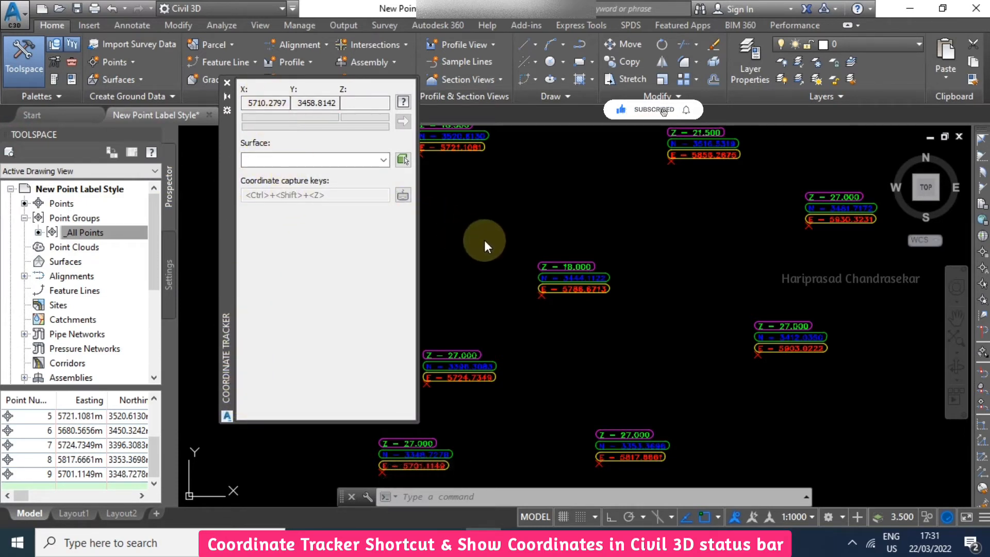
mouse_move(593, 211)
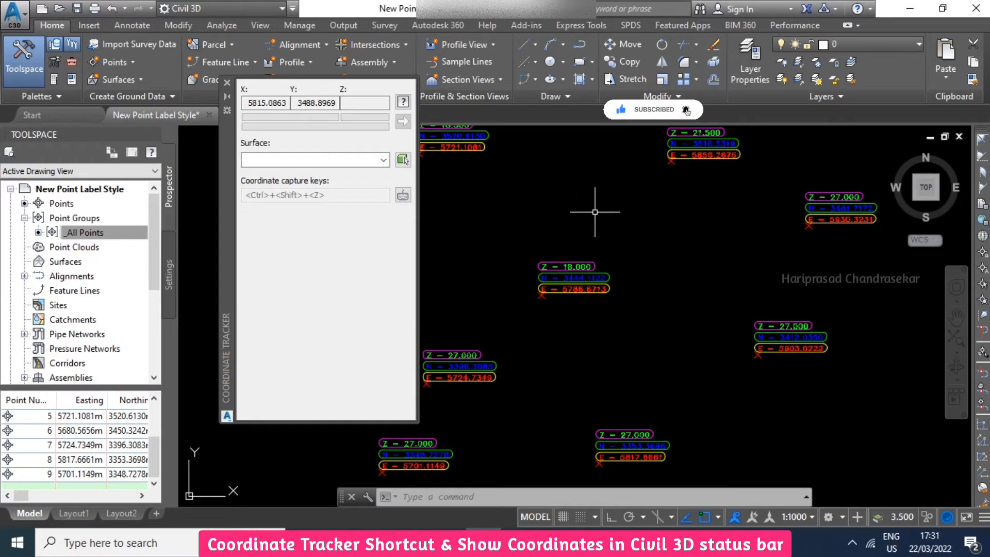
mouse_move(602, 208)
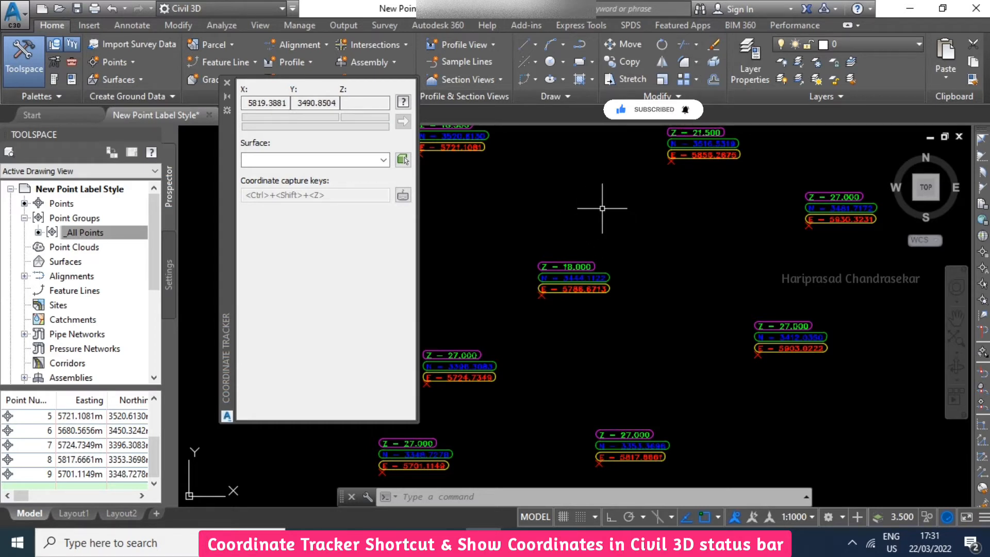